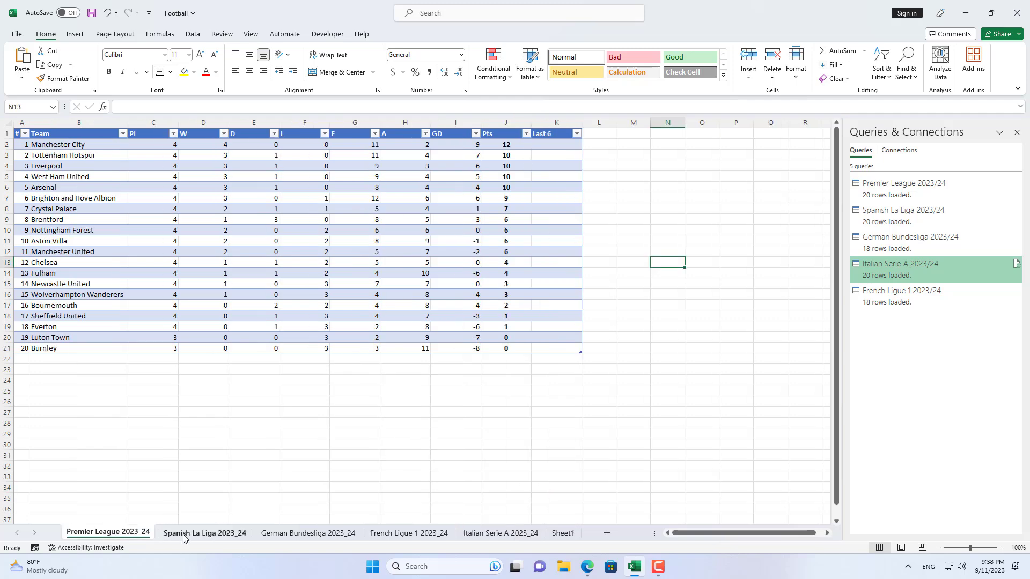
Step: Start a new blank workbook in place of the finished standings workbook
left_click(500, 532)
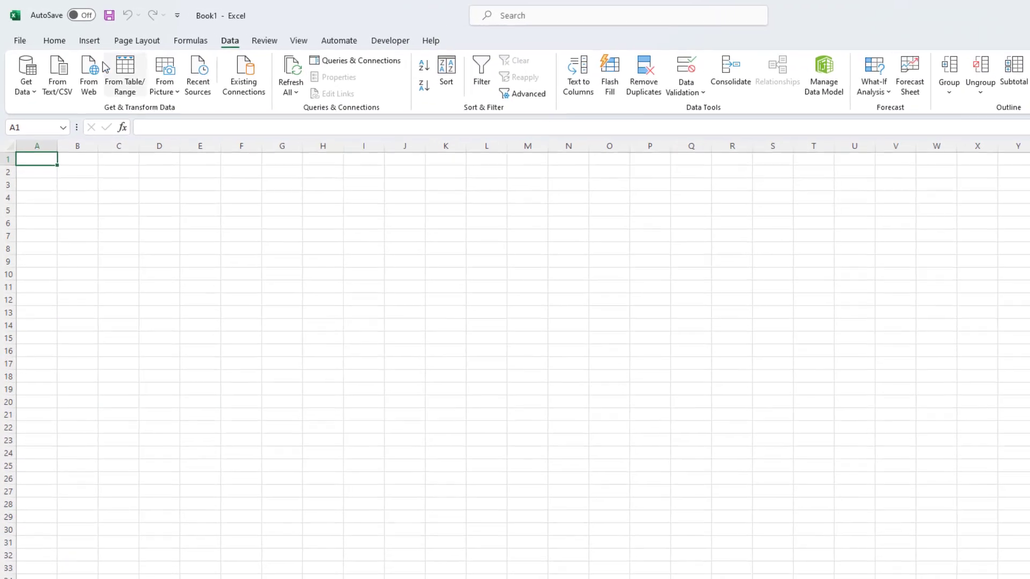
left_click(26, 75)
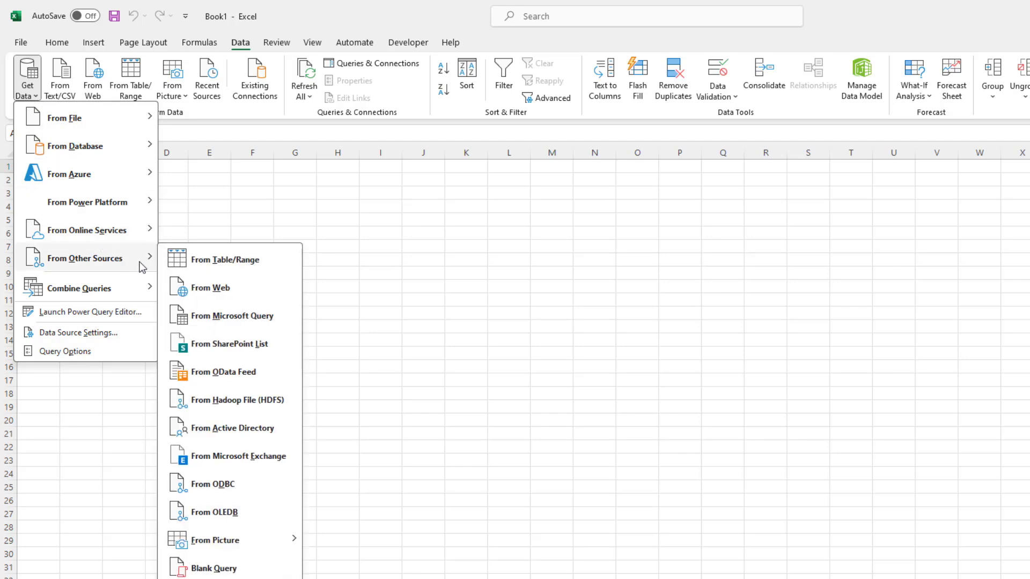
mouse_move(217, 288)
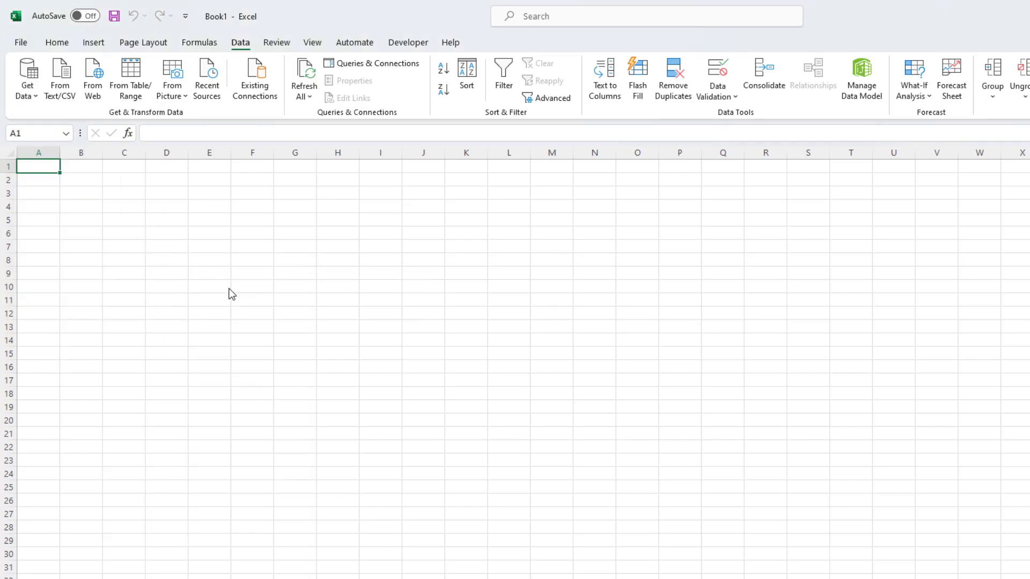
left_click(93, 78)
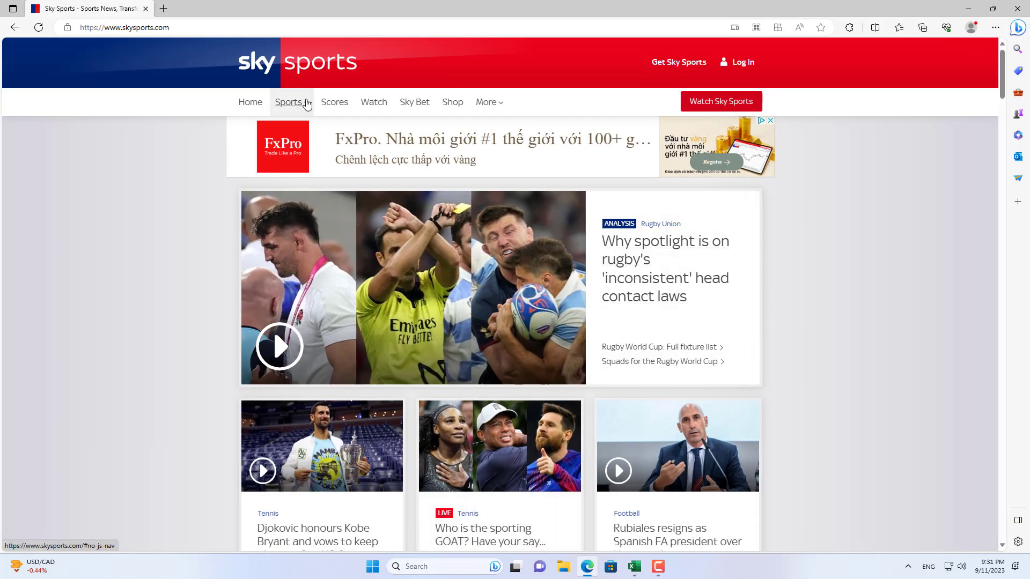
Step: Navigate Sky Sports via Sports > Football > Tables > All tables to the Premier League table page
left_click(289, 102)
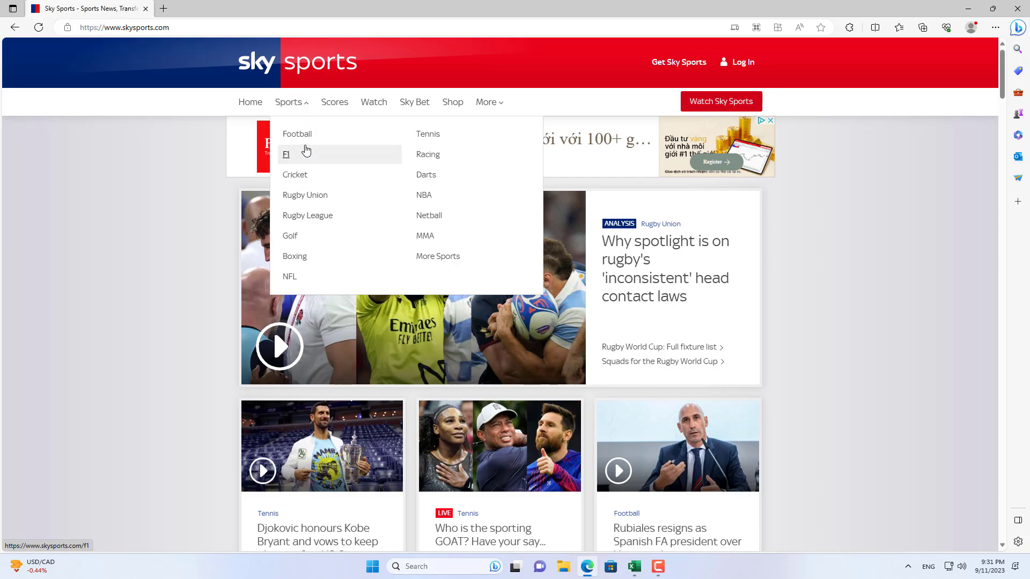
left_click(296, 133)
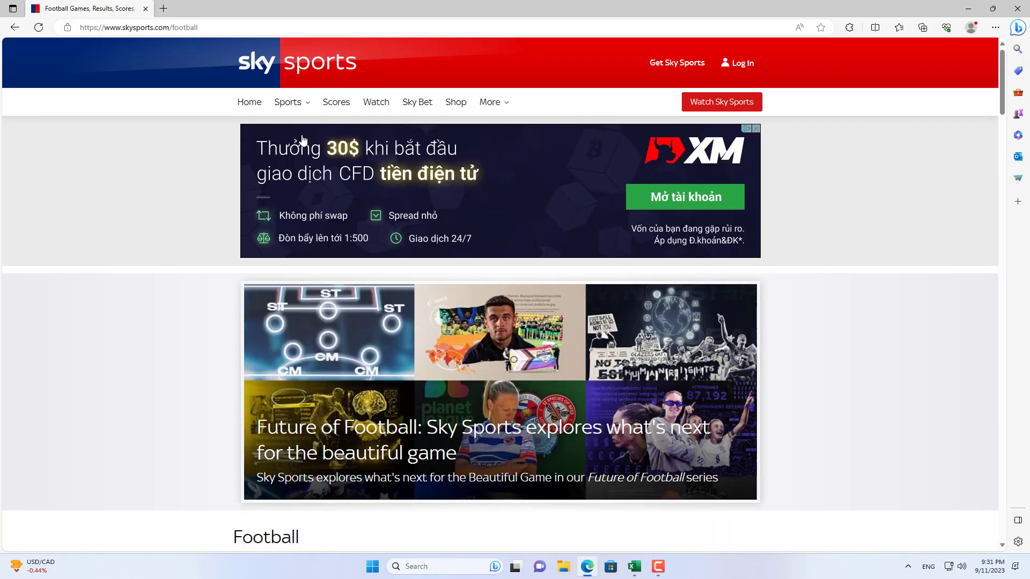
scroll("down", 3)
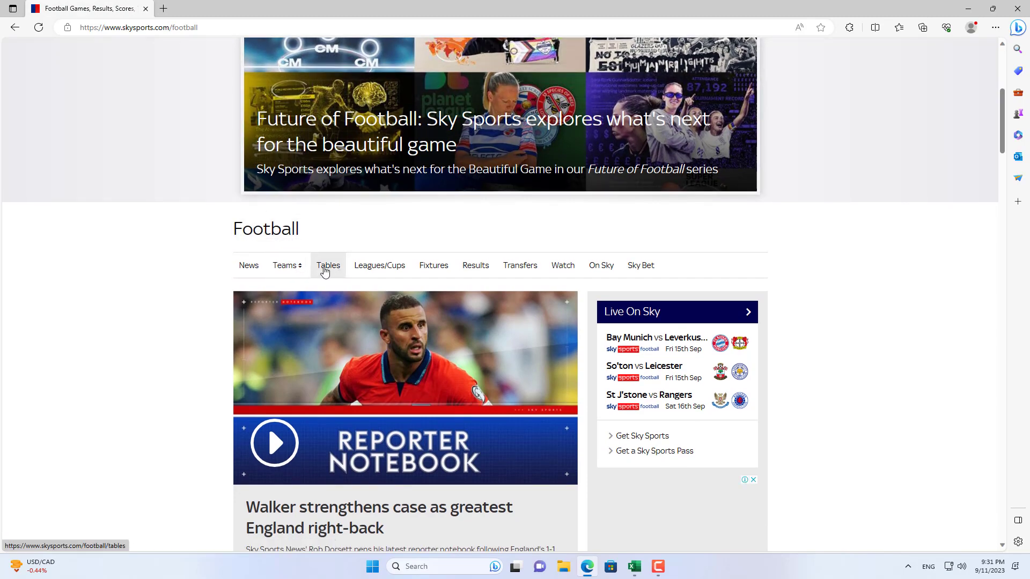
left_click(328, 266)
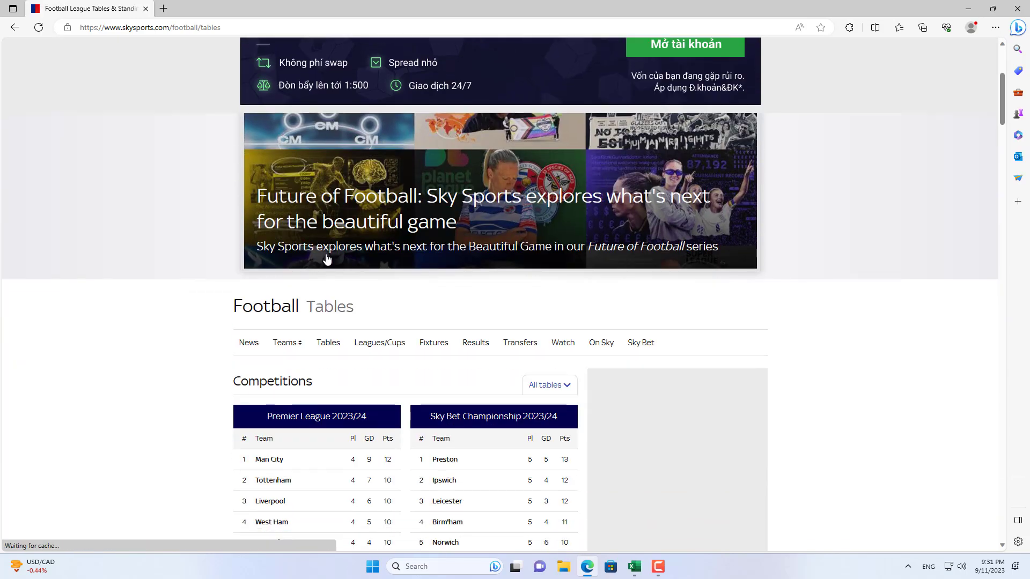
scroll("down", 3)
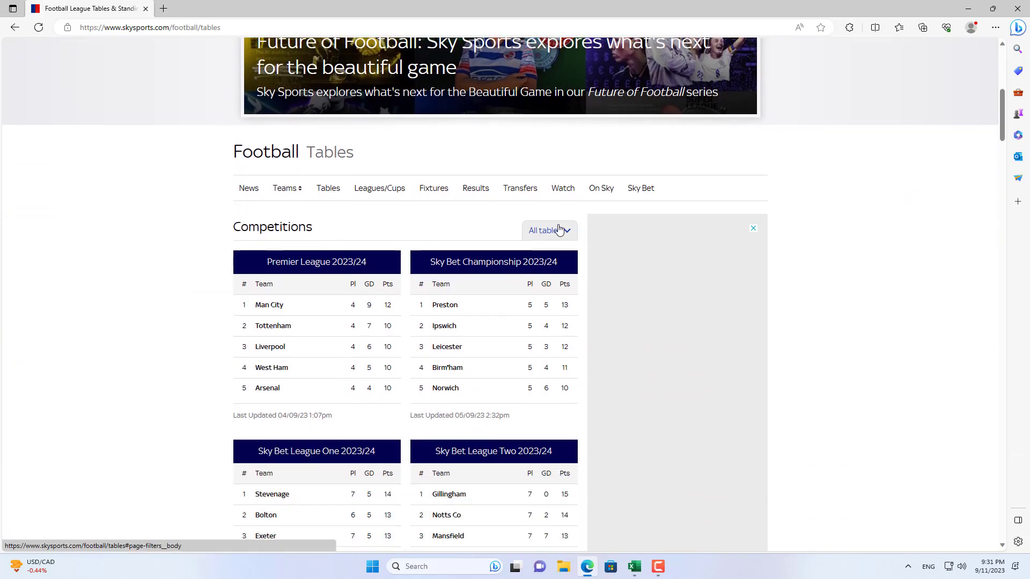
left_click(545, 231)
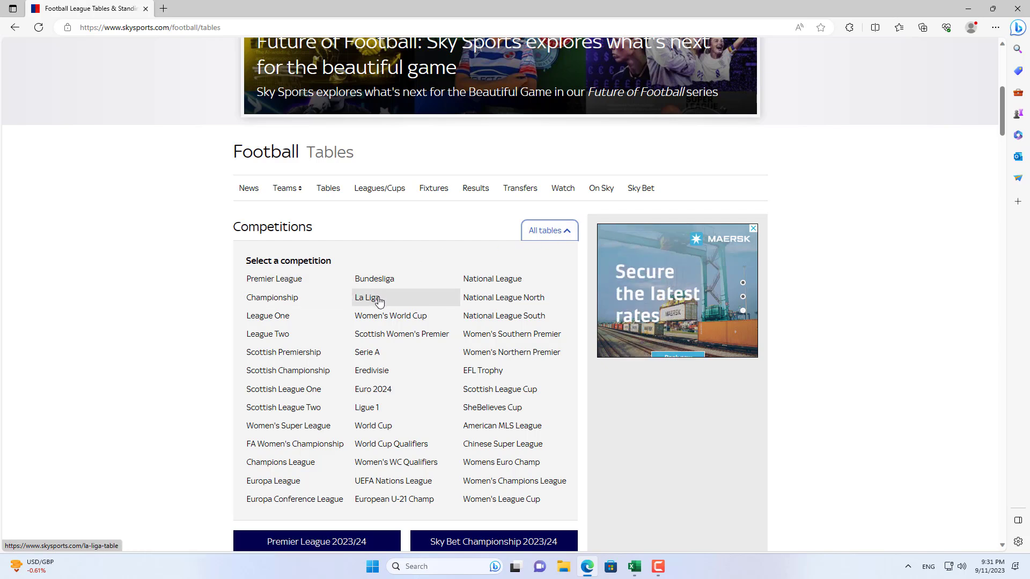
mouse_move(274, 279)
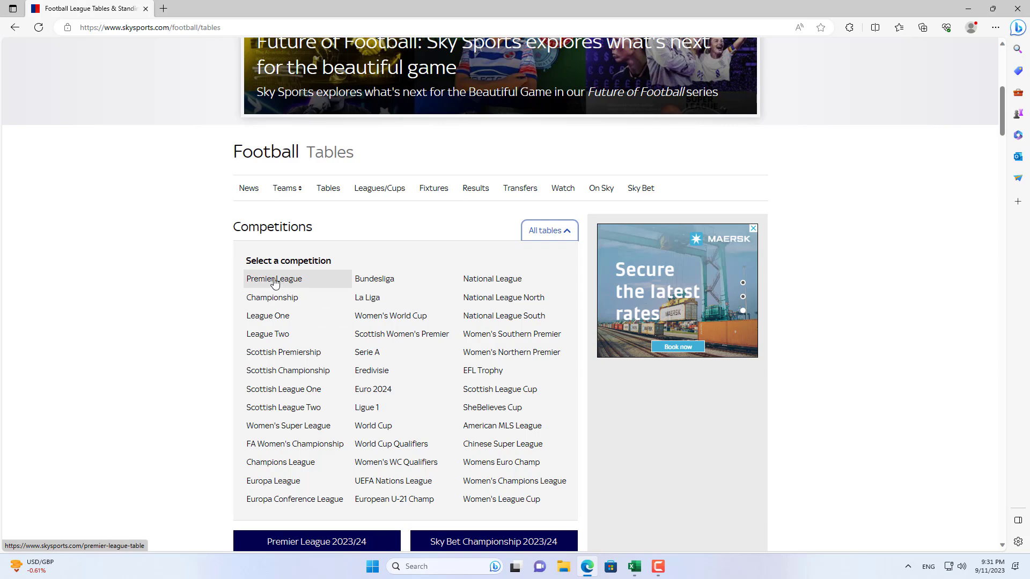
left_click(274, 278)
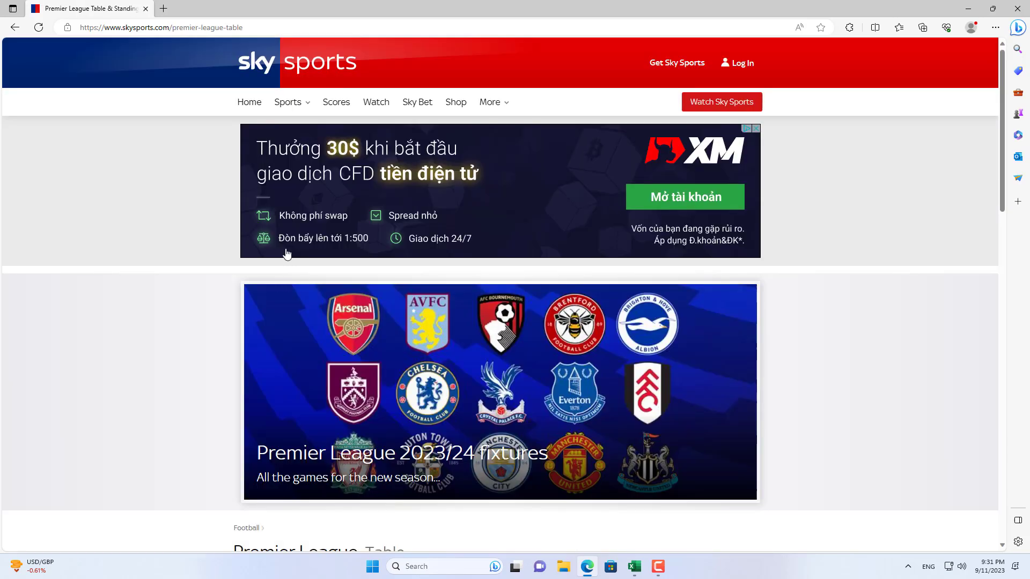
Step: Copy the Premier League table page's web address from the address bar
left_click(161, 27)
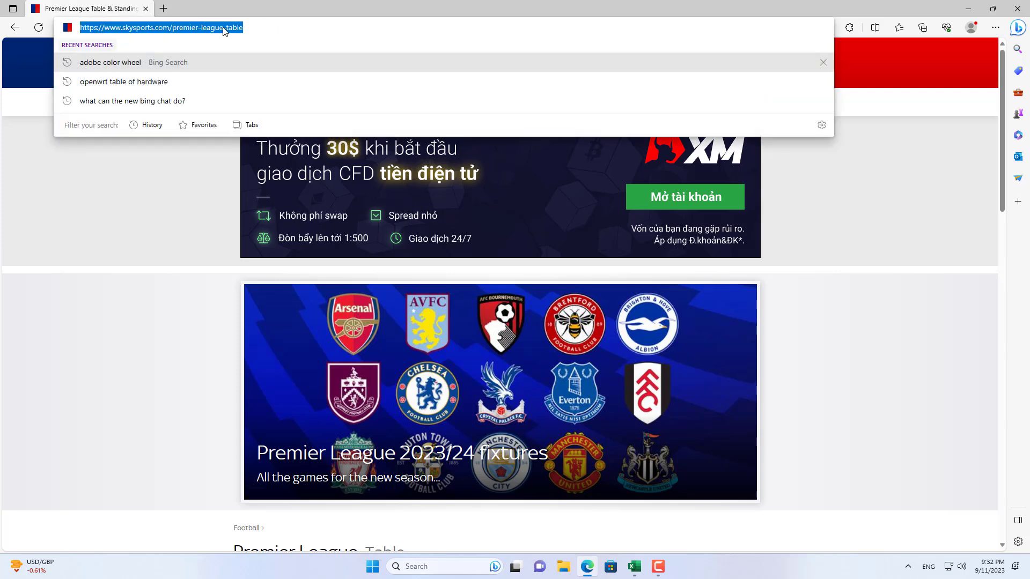
right_click(158, 27)
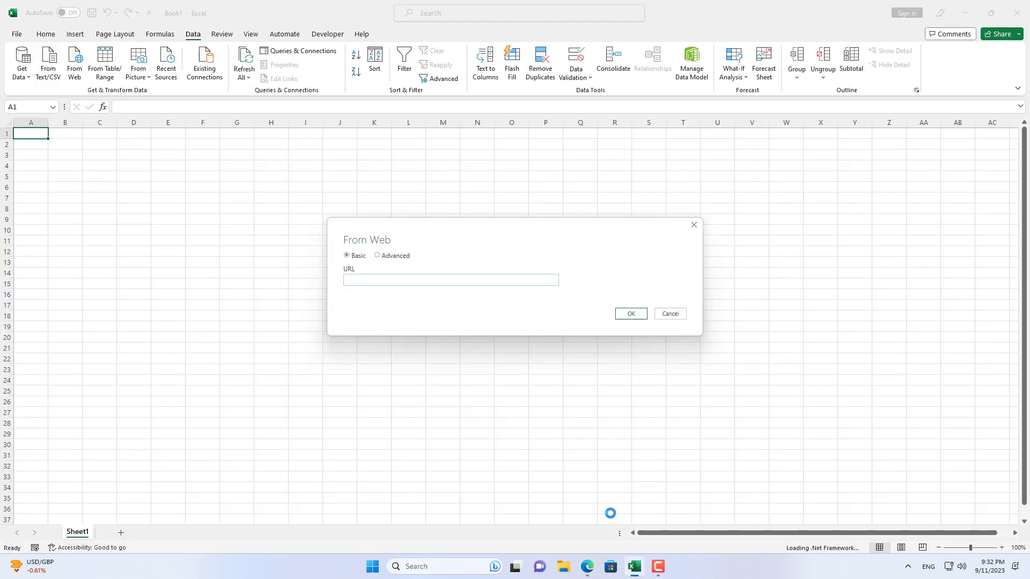
Step: Import the Premier League 2023/24 table from the pasted Sky Sports URL onto a new sheet
right_click(407, 280)
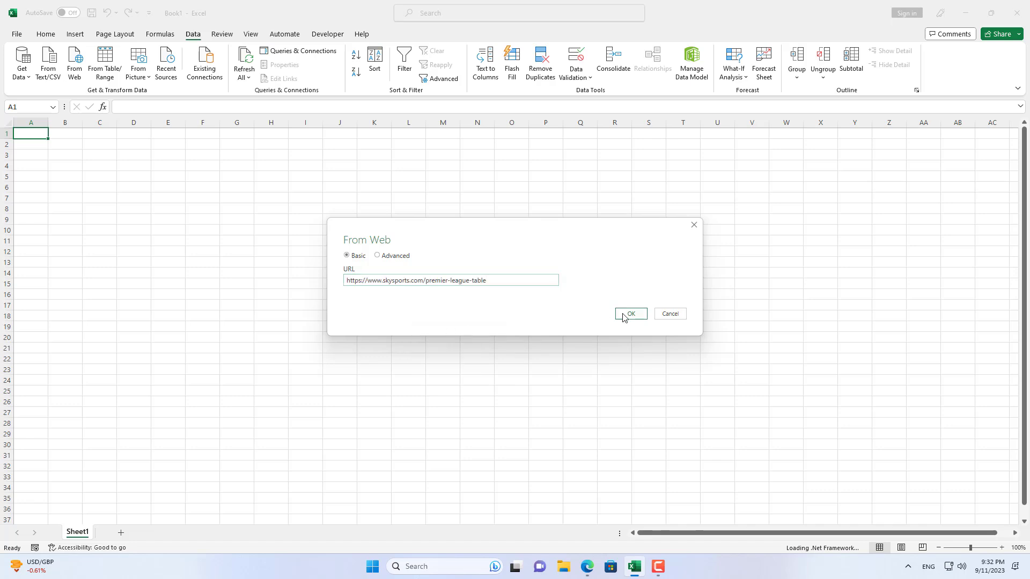
left_click(629, 313)
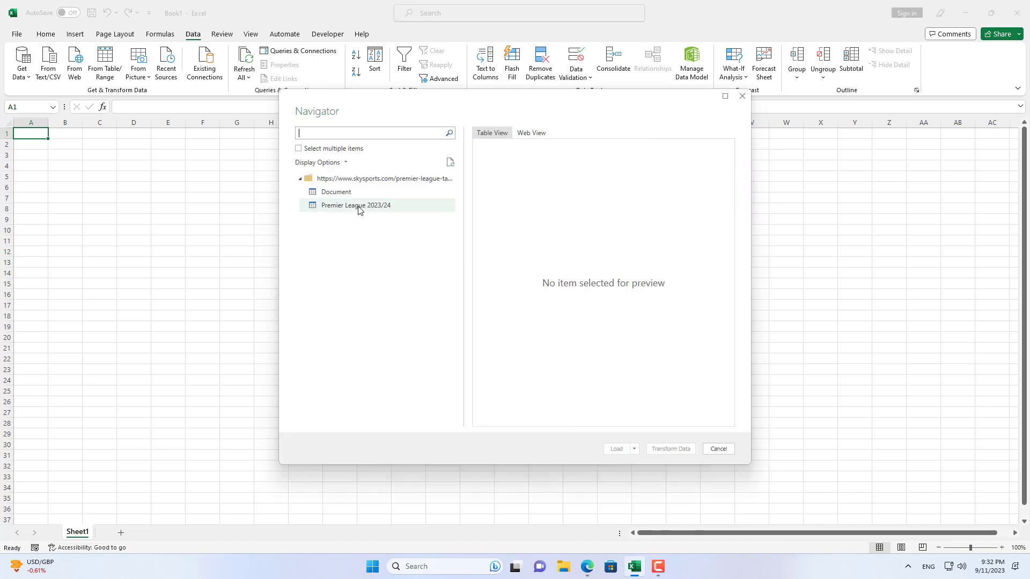
left_click(355, 205)
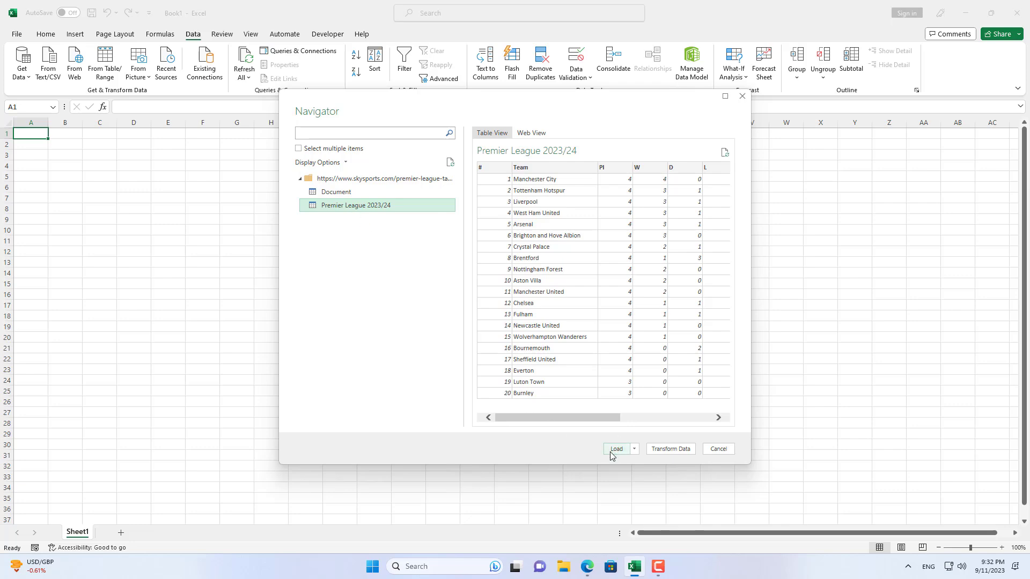
left_click(615, 448)
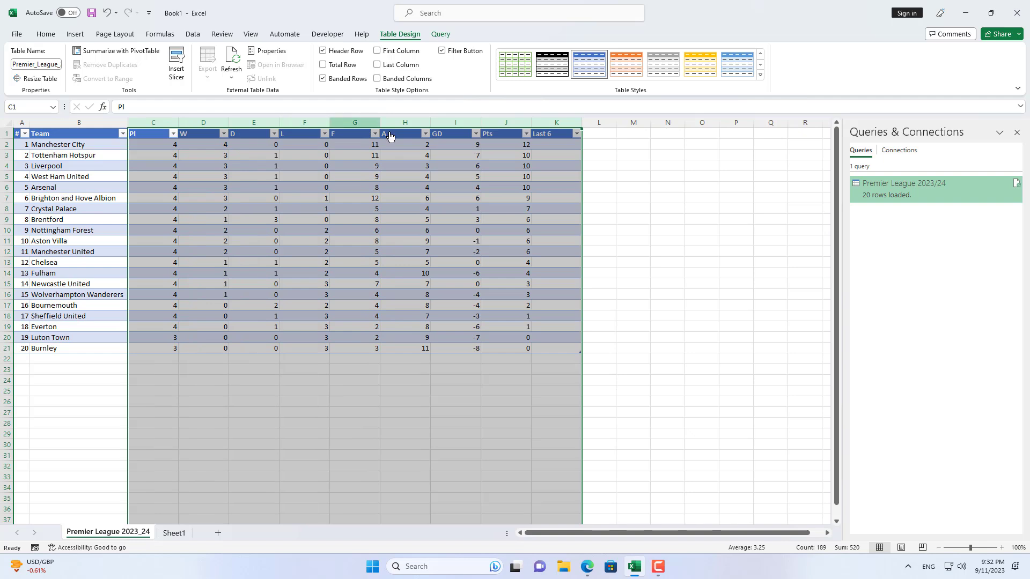
Step: Make the Pts column values of the Premier League table bold
left_click(506, 144)
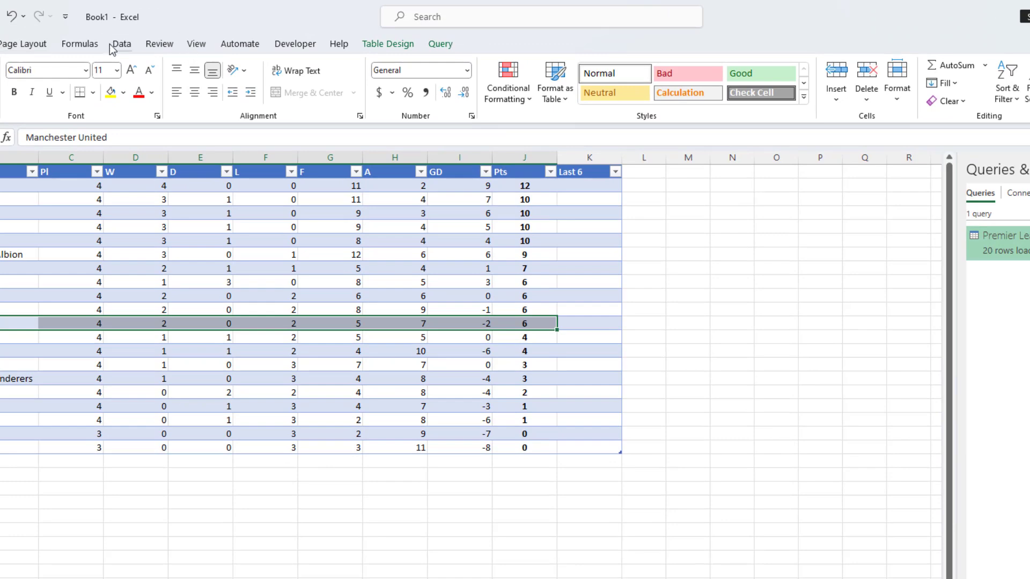
Step: Set the Premier League 2023/24 query to refresh every 60 minutes and confirm the data properties
left_click(122, 43)
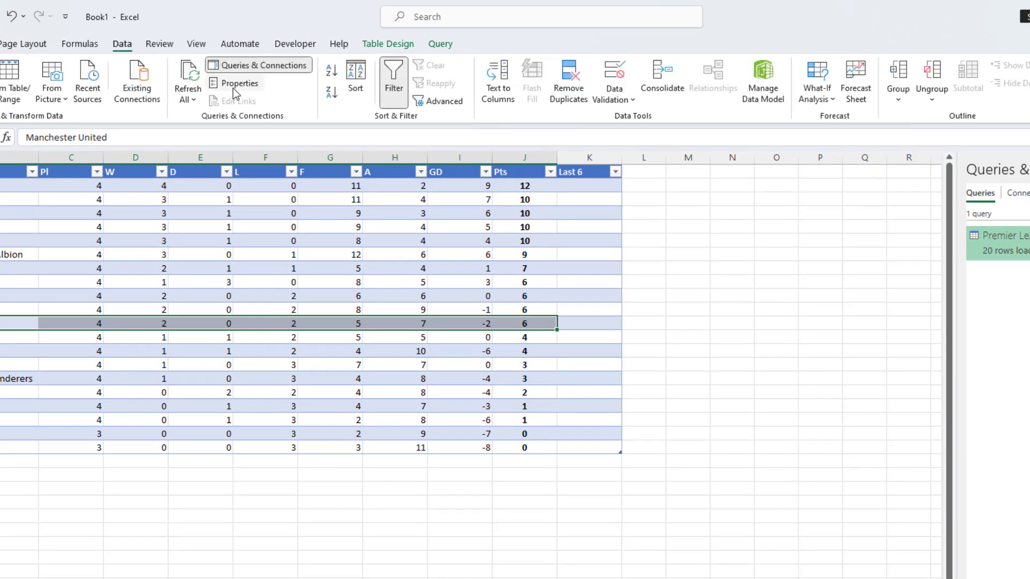
left_click(239, 83)
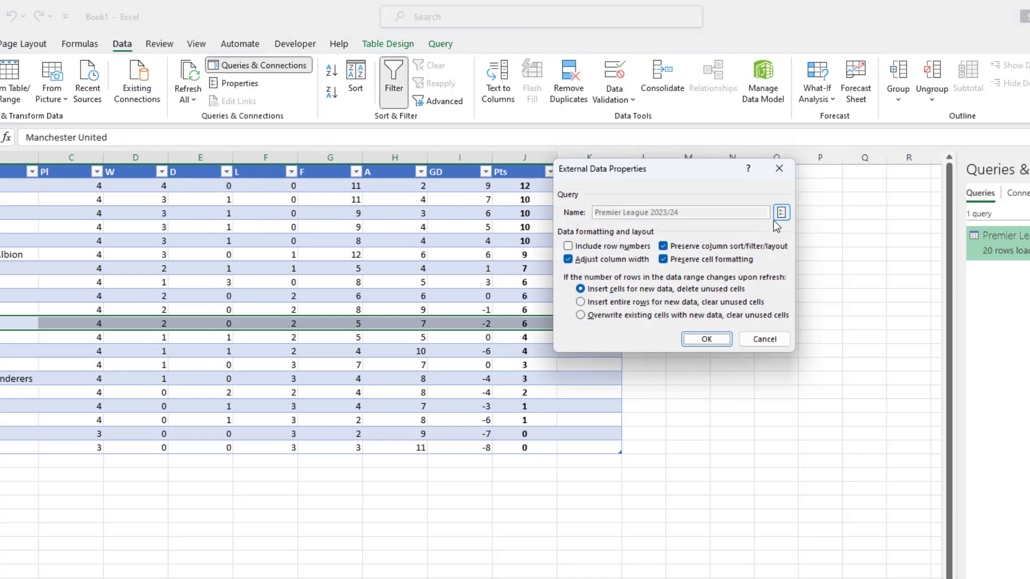
left_click(781, 212)
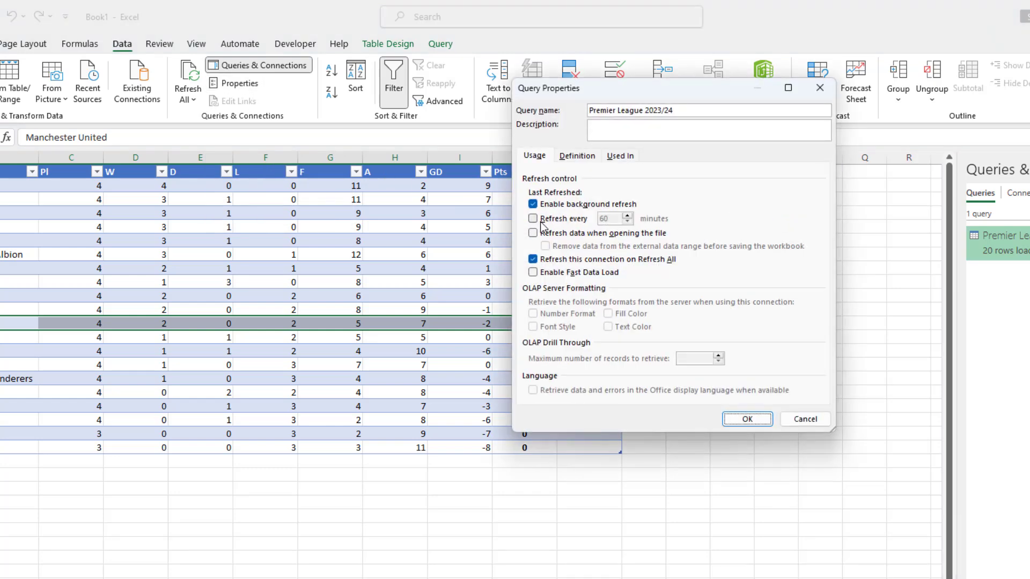
left_click(533, 218)
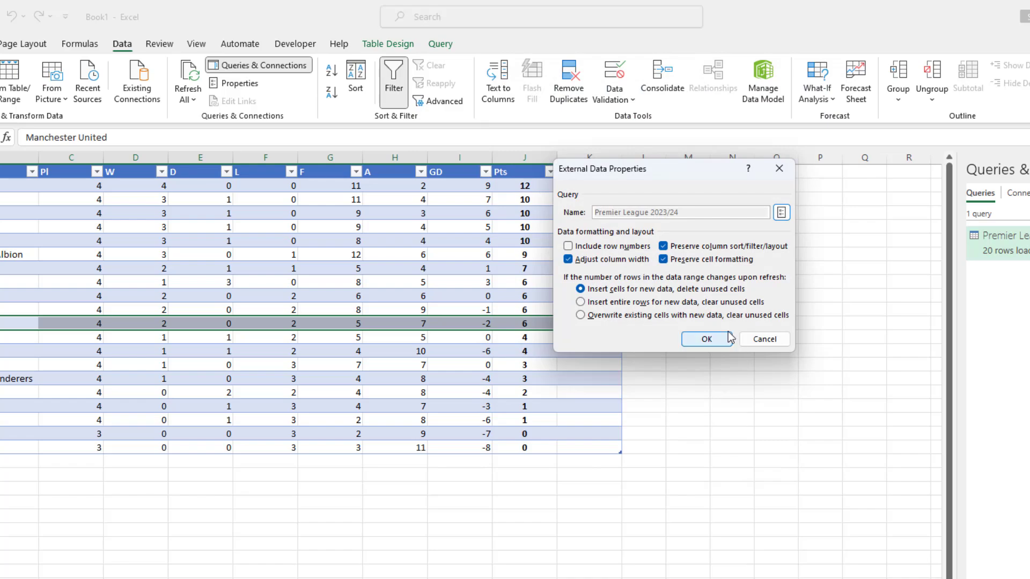
left_click(706, 339)
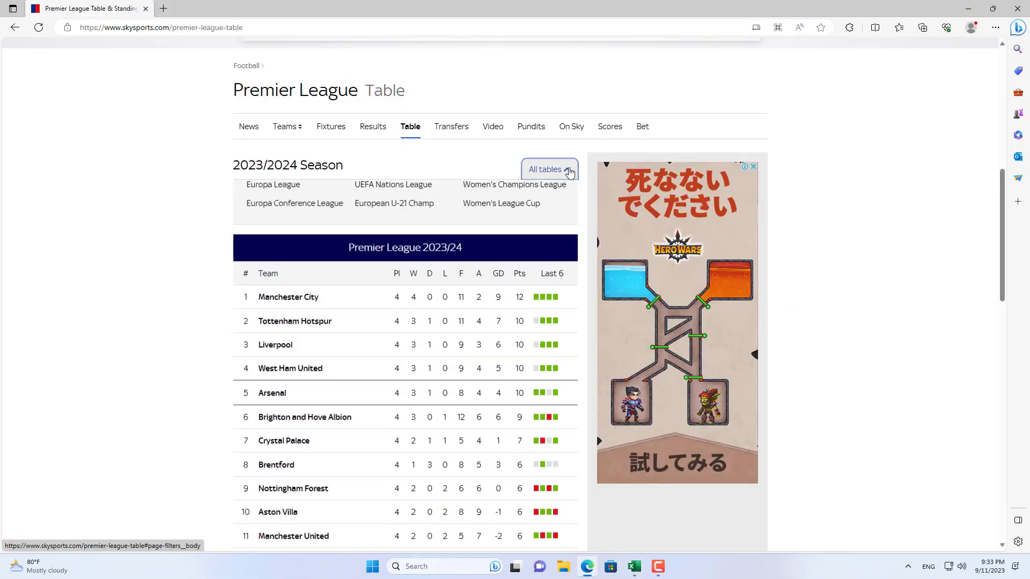
Step: Go to the Sky Sports La Liga table page via All tables and copy its address
left_click(545, 170)
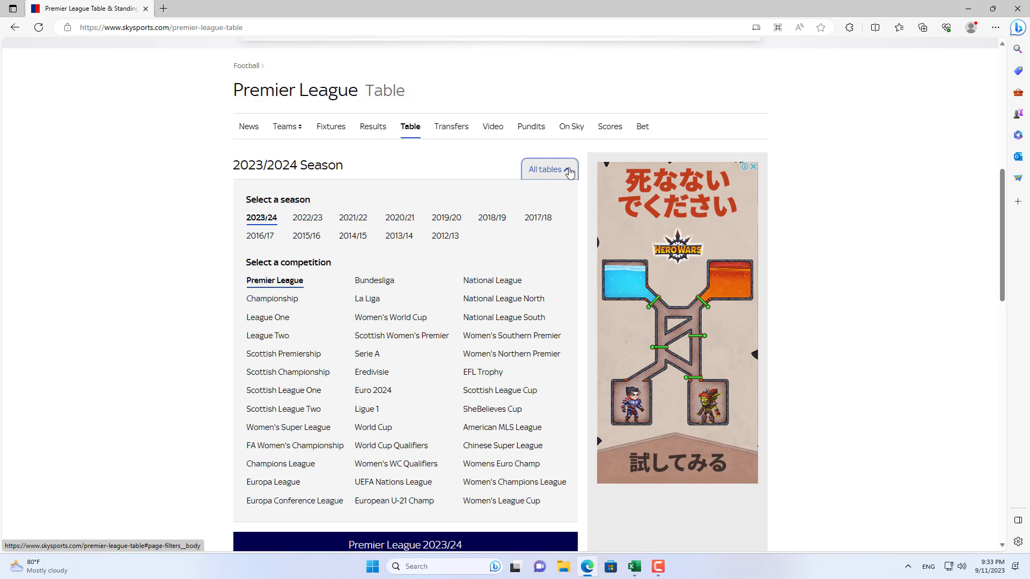
mouse_move(366, 299)
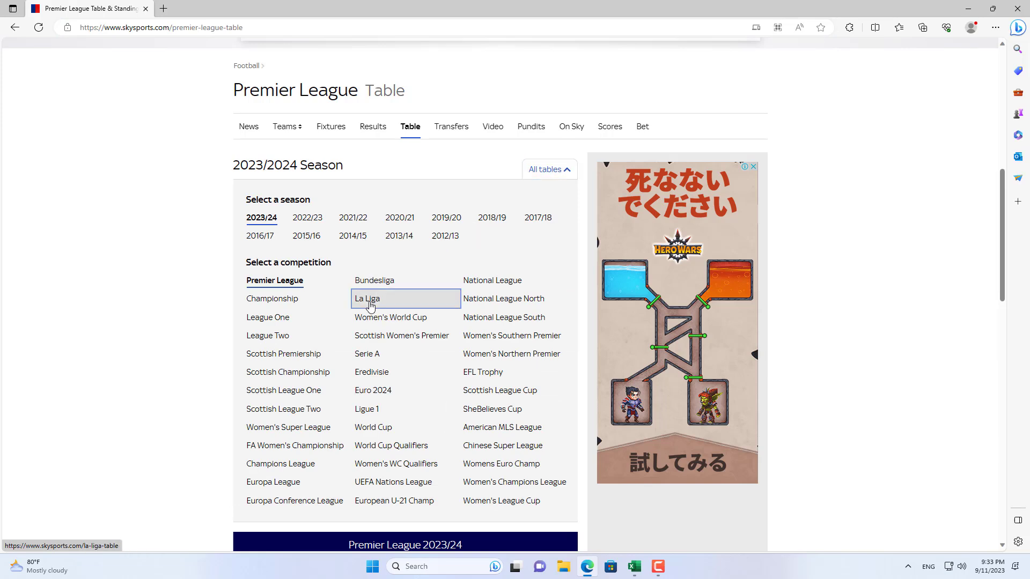
left_click(367, 298)
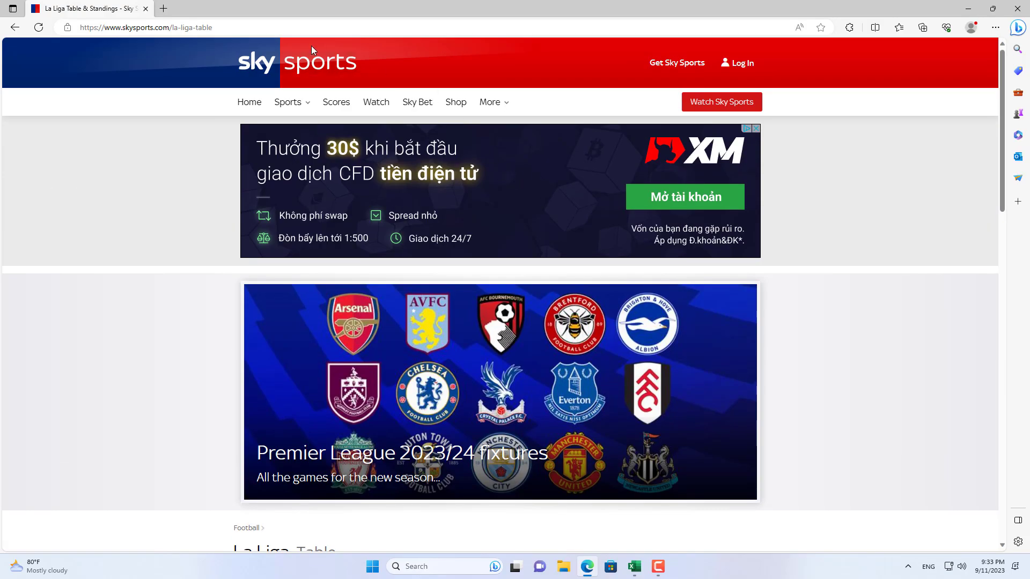
right_click(144, 28)
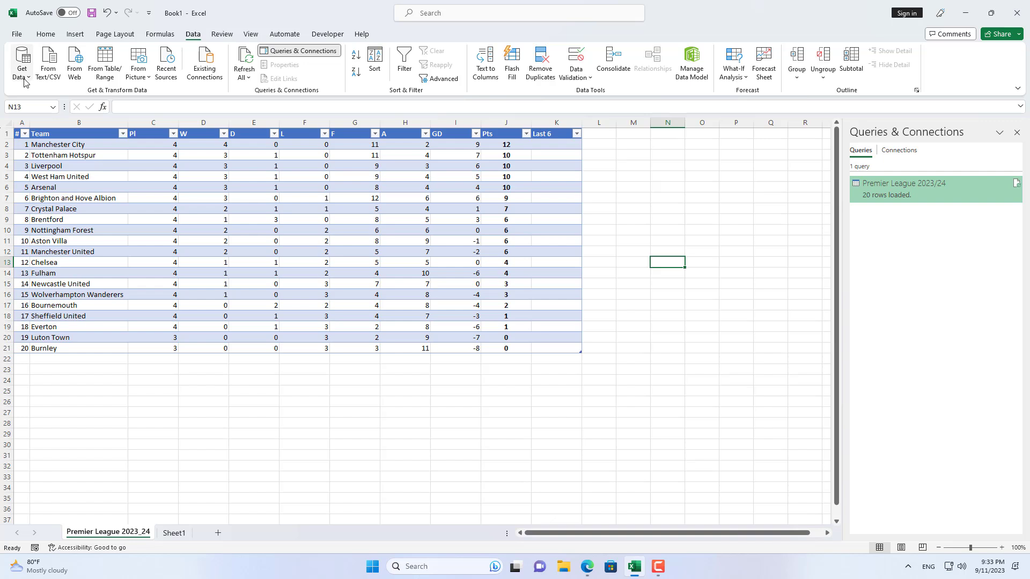
Step: Import the Spanish La Liga 2023/24 table from the pasted URL onto its own sheet
left_click(22, 63)
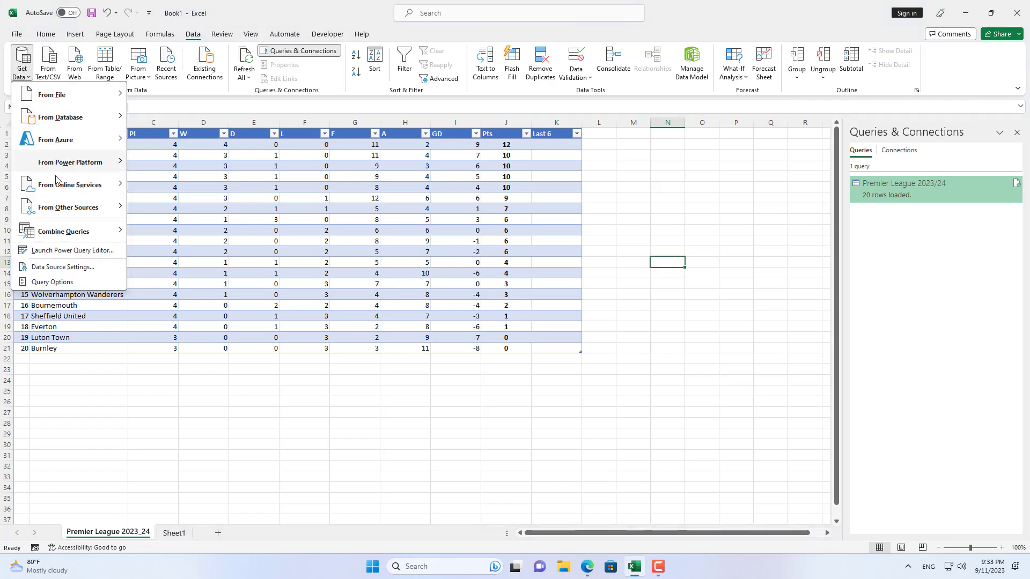
mouse_move(70, 207)
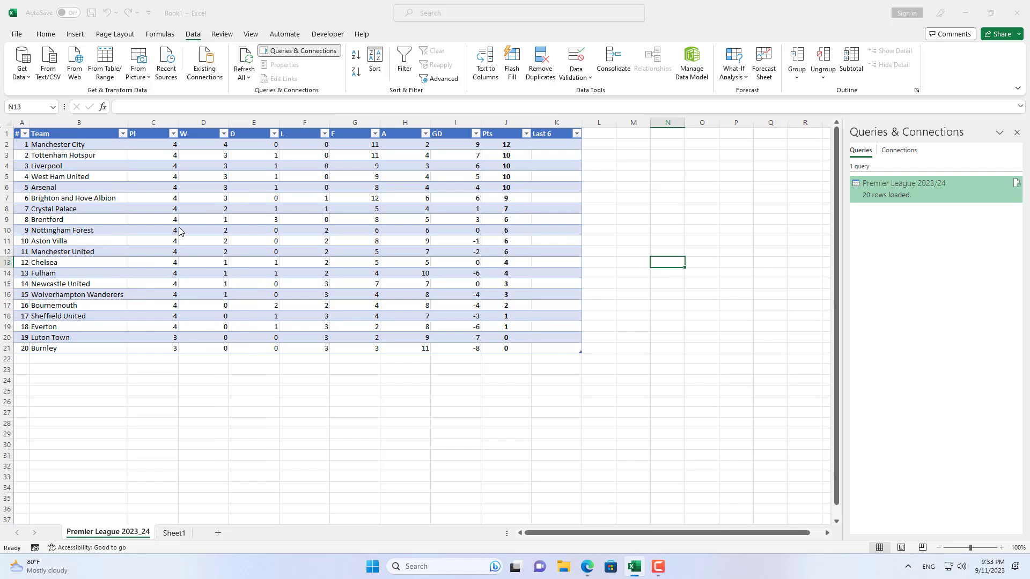
left_click(74, 62)
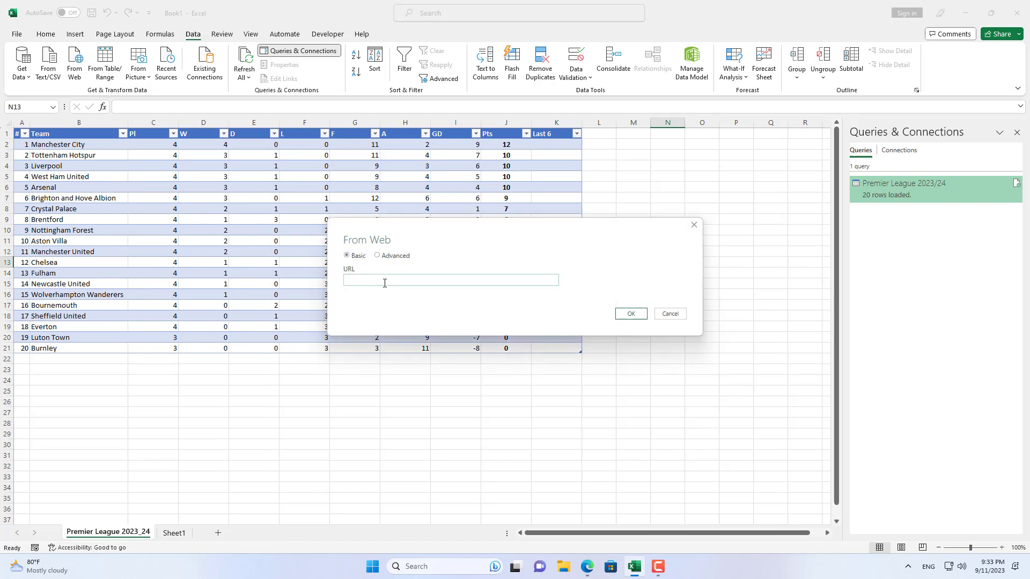
right_click(450, 280)
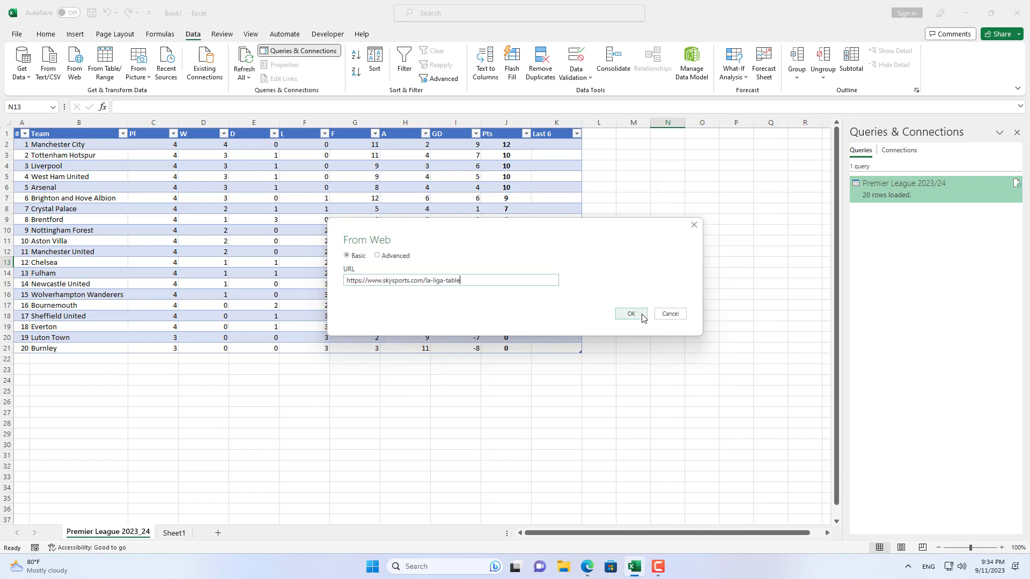
left_click(629, 313)
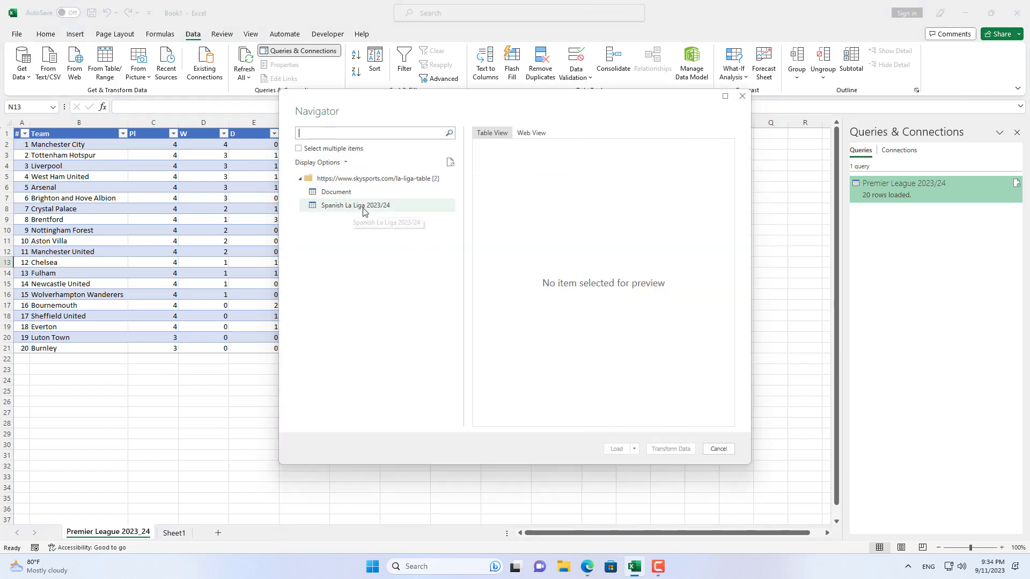
left_click(355, 205)
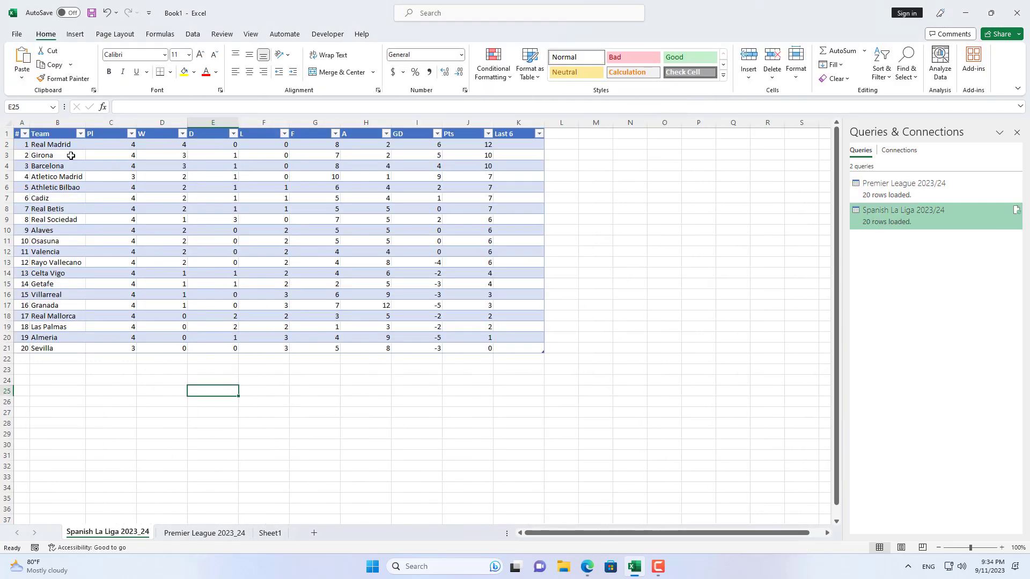
left_click(57, 144)
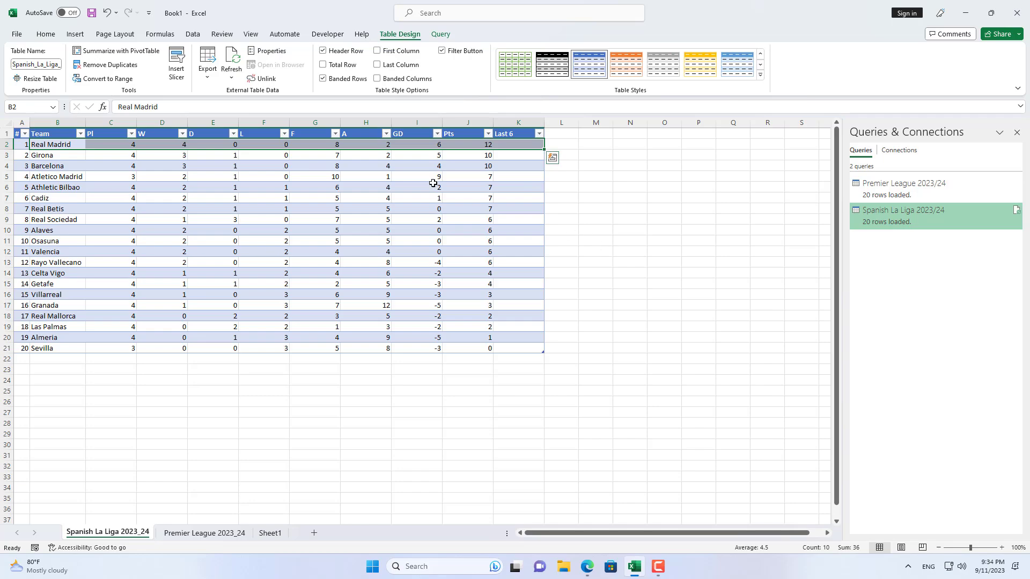
left_click(193, 34)
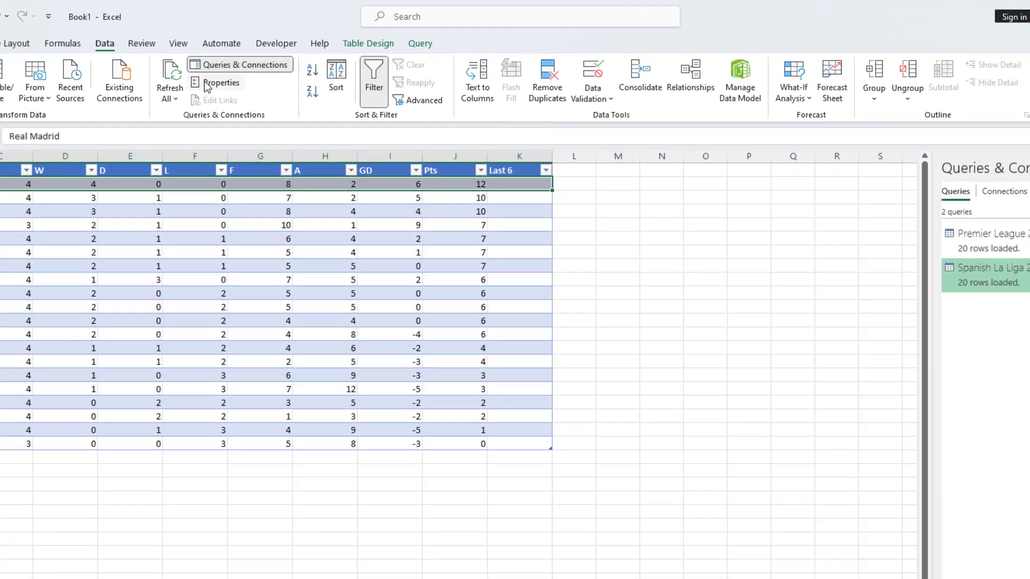
Step: Set the Spanish La Liga 2023/24 query to refresh every 60 minutes
left_click(222, 87)
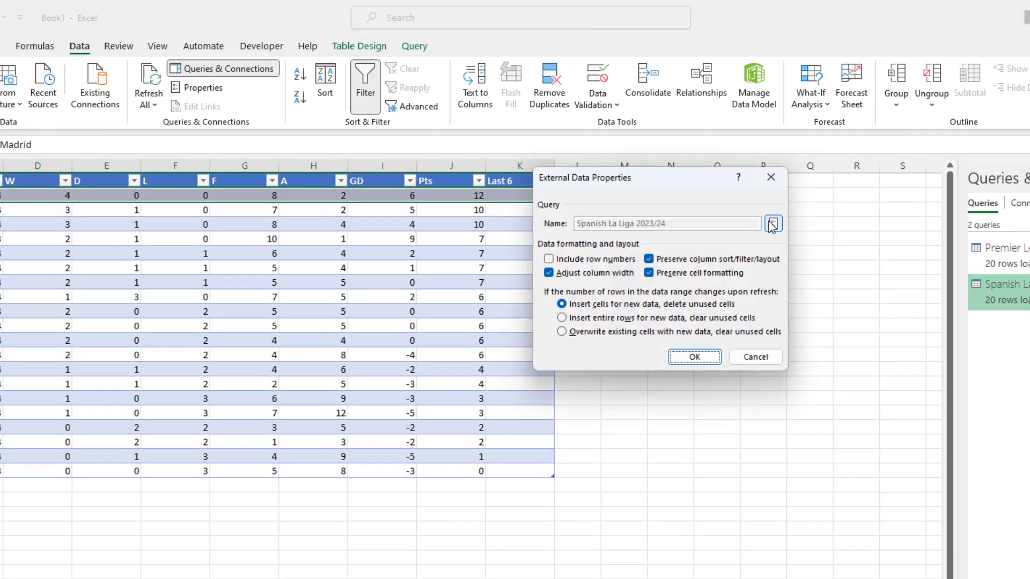
left_click(773, 223)
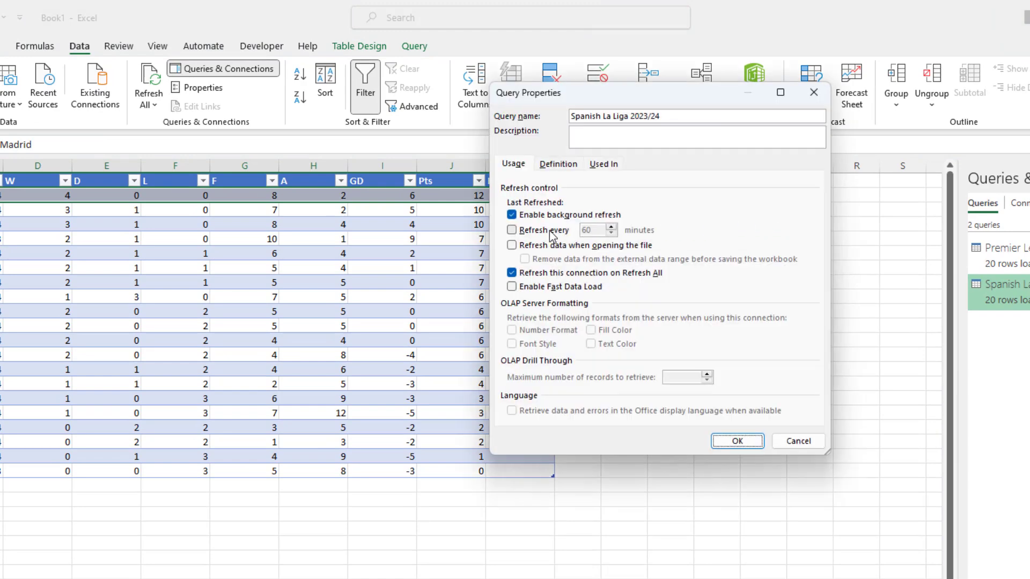
left_click(512, 230)
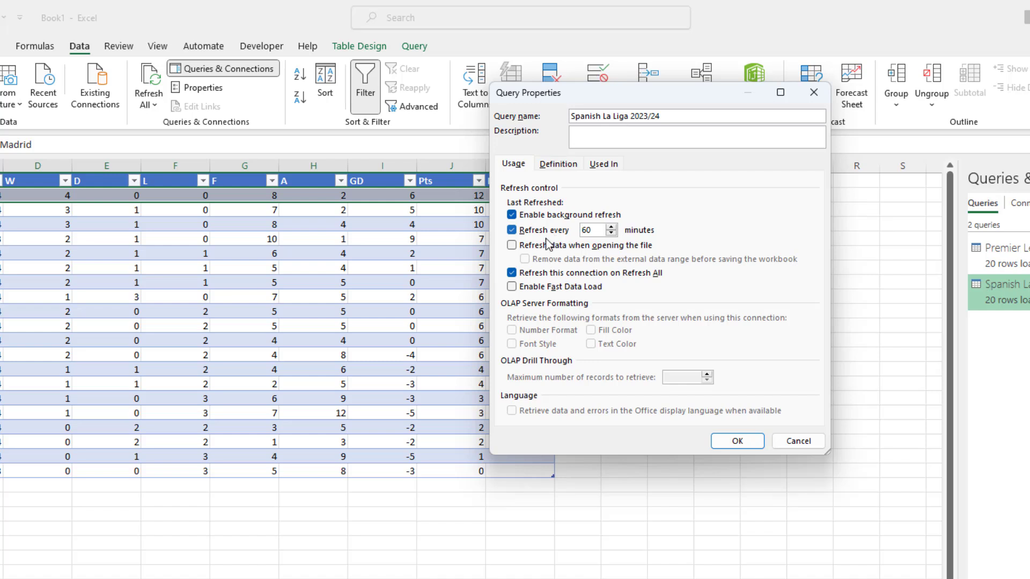
left_click(512, 245)
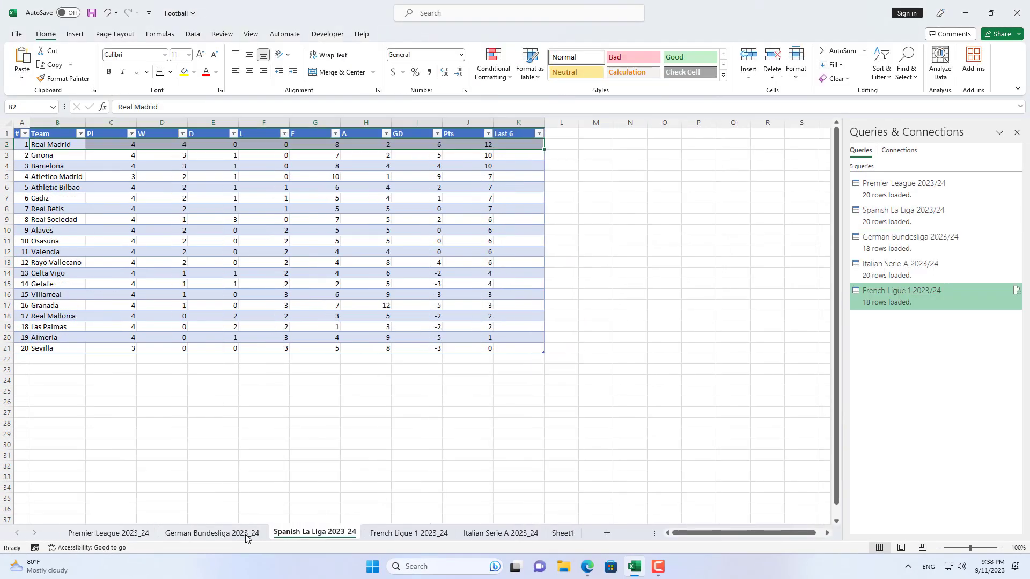
Step: Browse the Premier League and German Bundesliga 2023_24 sheets of the Football workbook
left_click(314, 533)
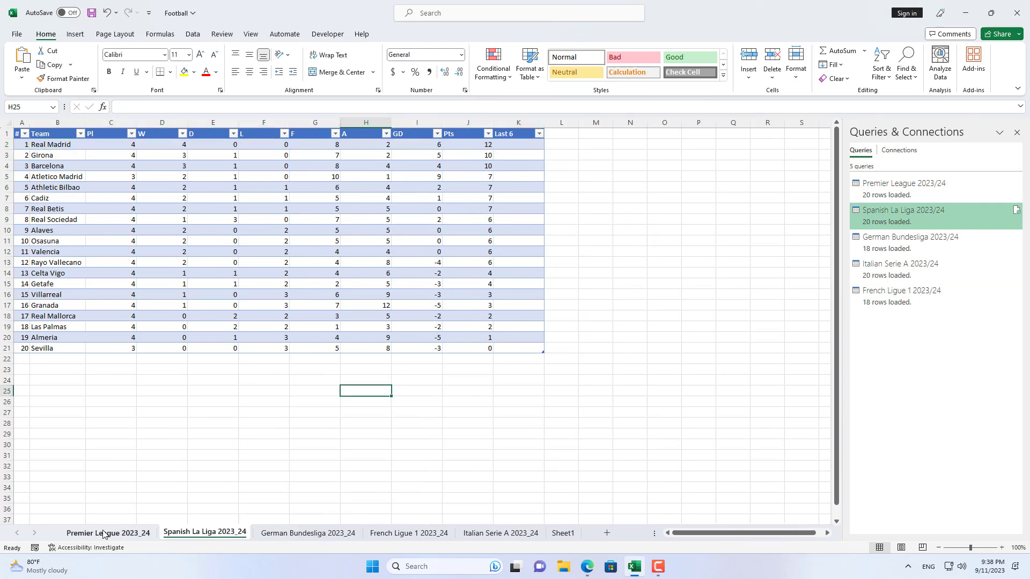
left_click(108, 533)
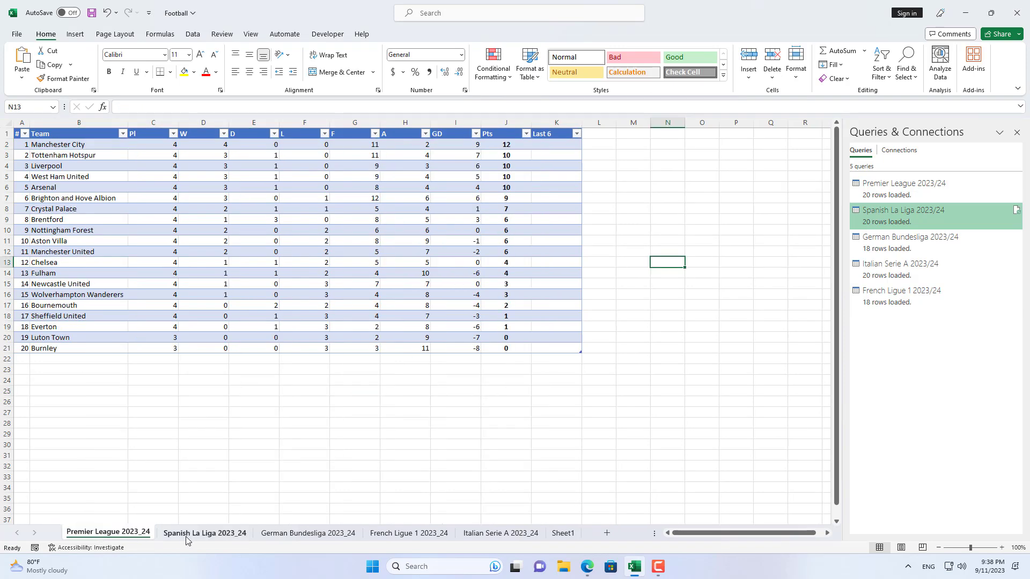
left_click(308, 532)
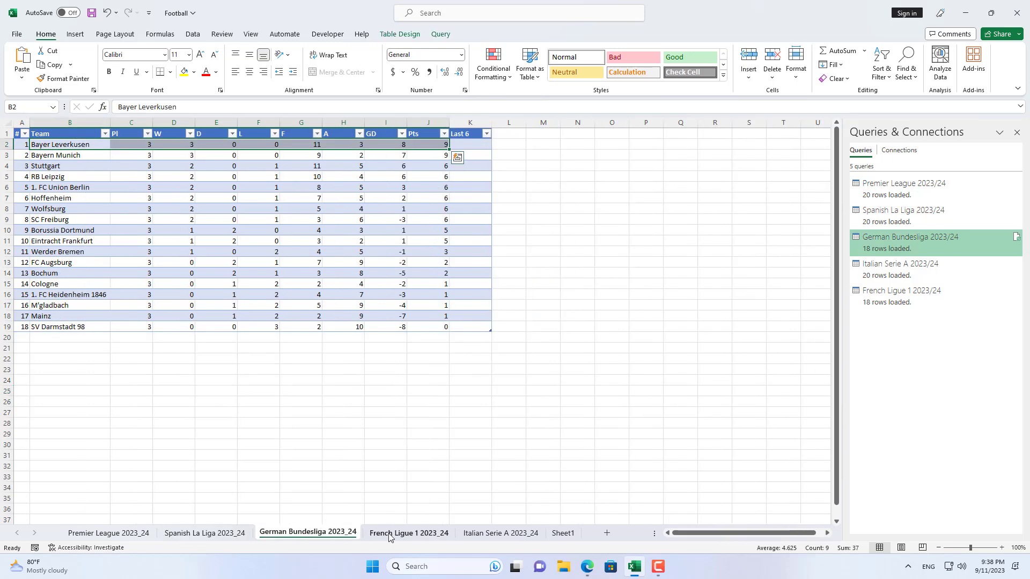